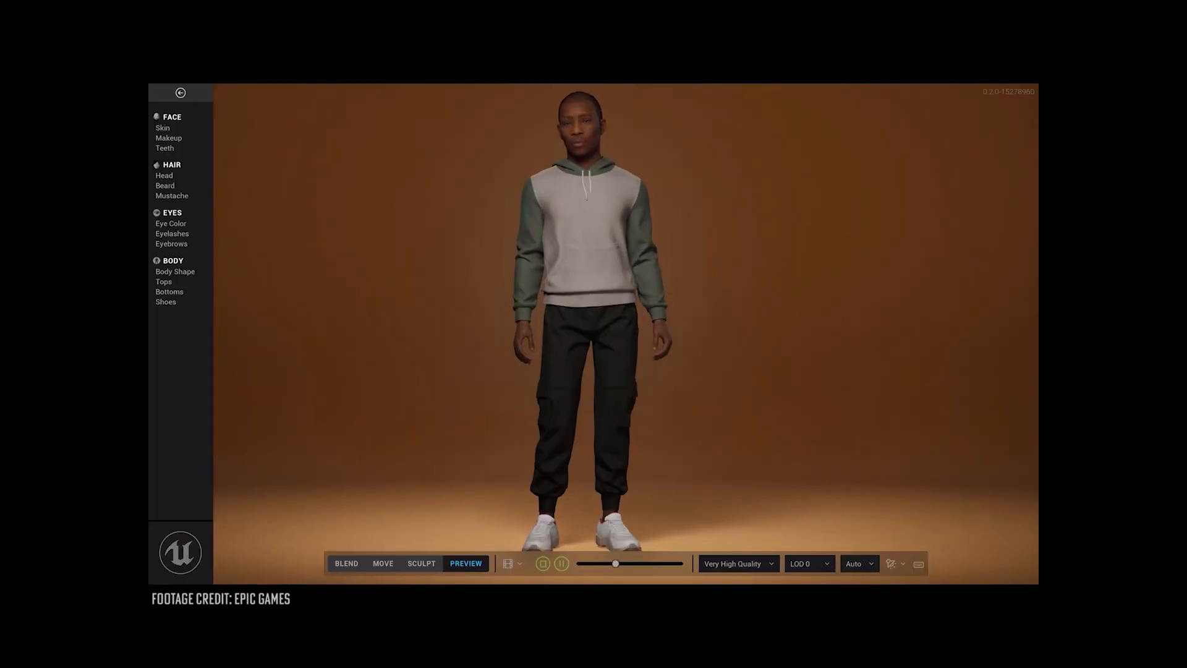
Give the MetaHuman long shoulder-length hair and adjust the skin detail settings
{"action": "left_click", "coordinate": [163, 176]}
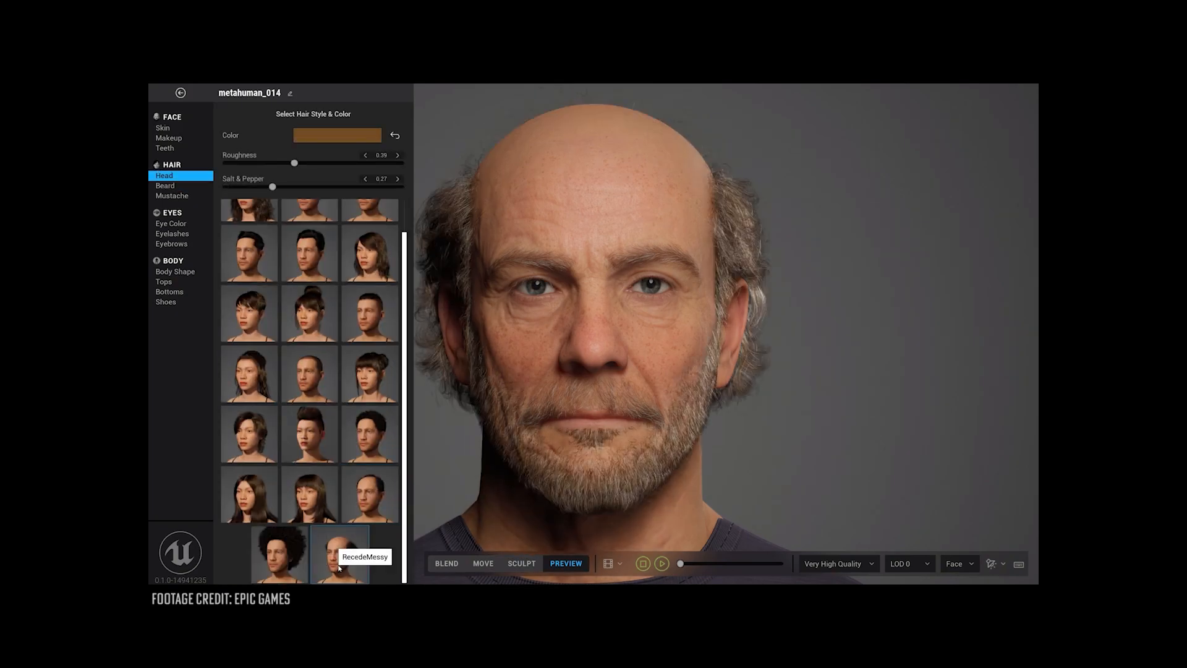
{"action": "left_click", "coordinate": [249, 433]}
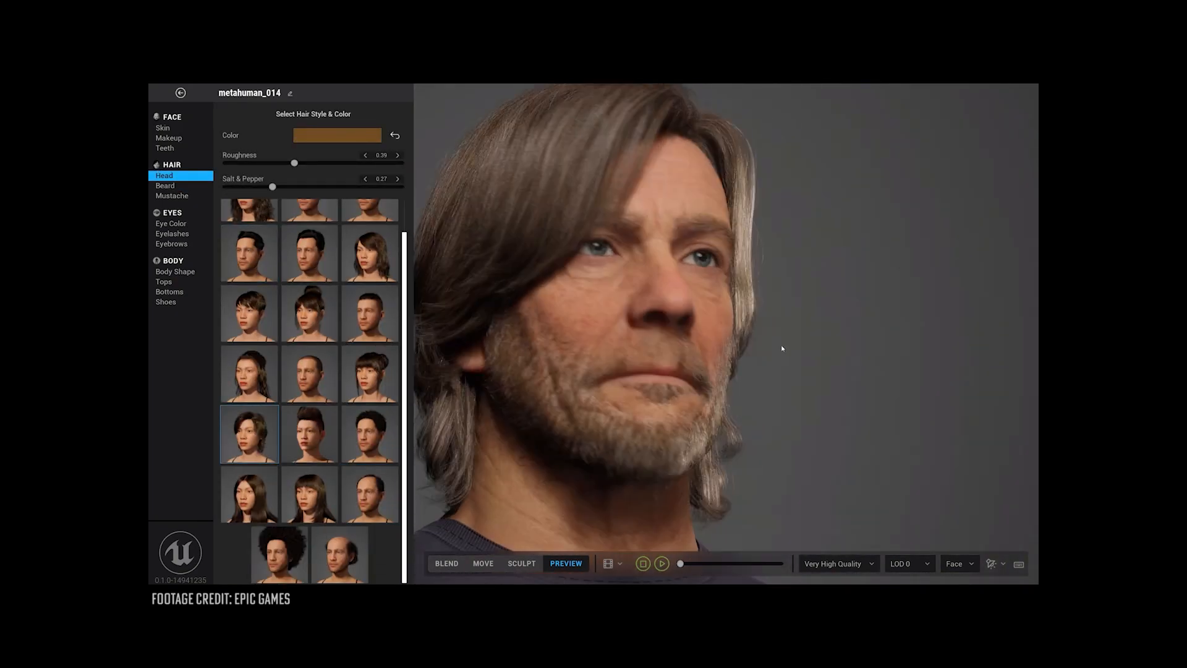
{"action": "left_click", "coordinate": [163, 128]}
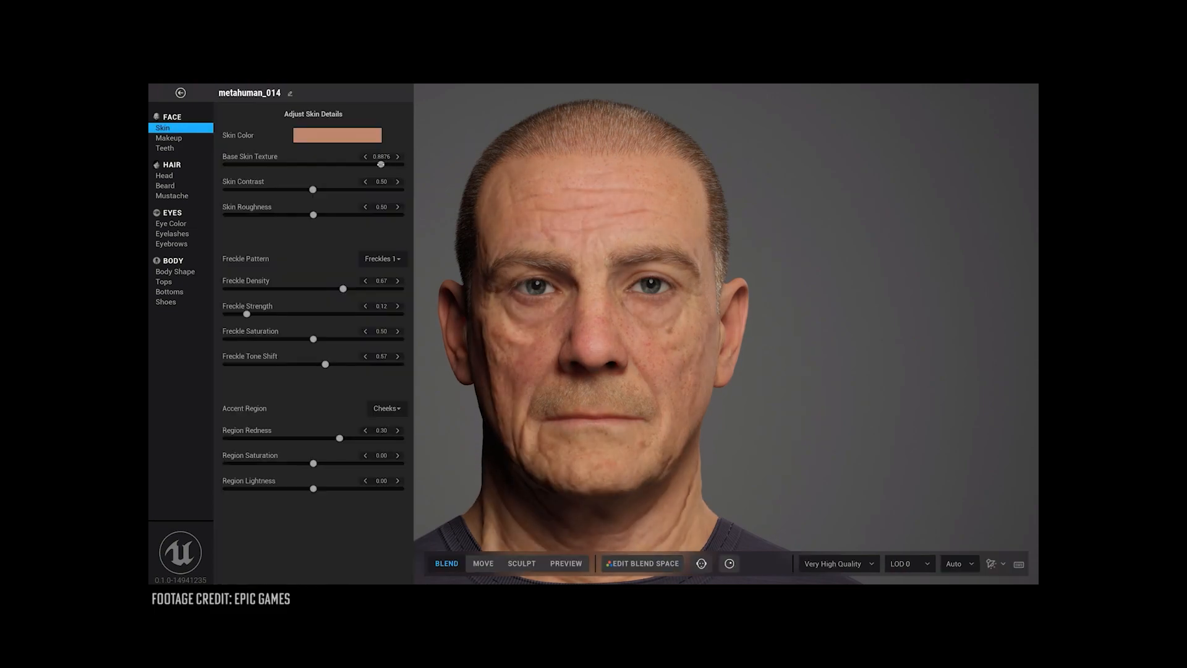
{"action": "left_click", "coordinate": [163, 175]}
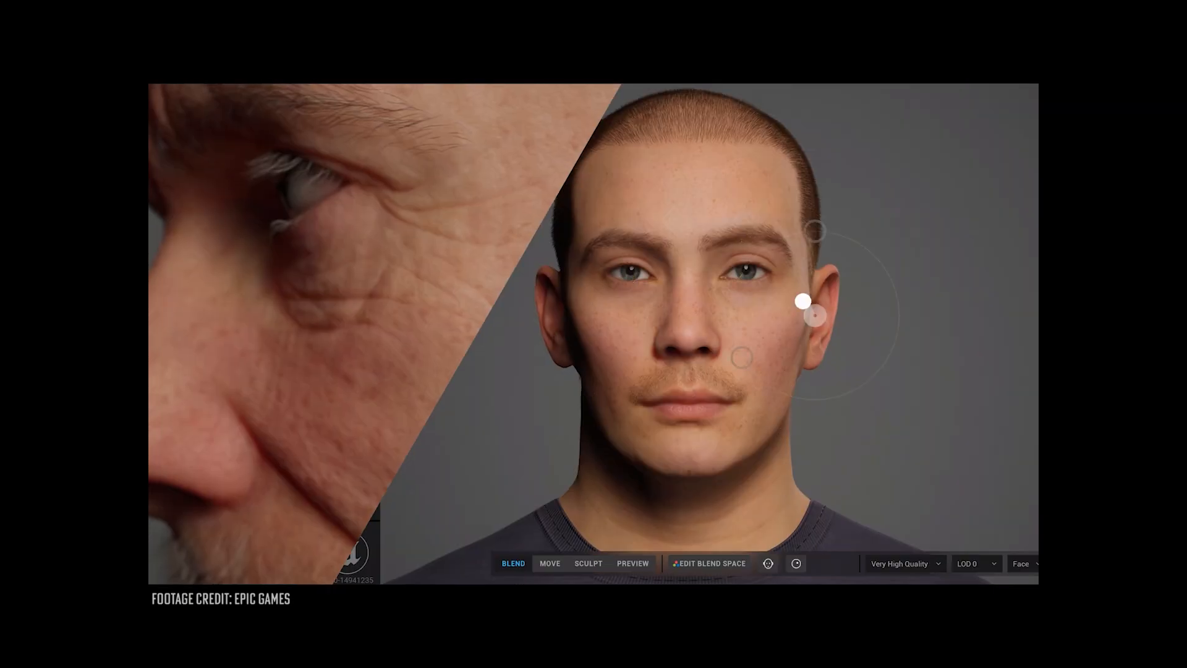
Blend the face between preset faces and apply an eyeliner makeup preset
{"action": "left_click", "coordinate": [633, 562]}
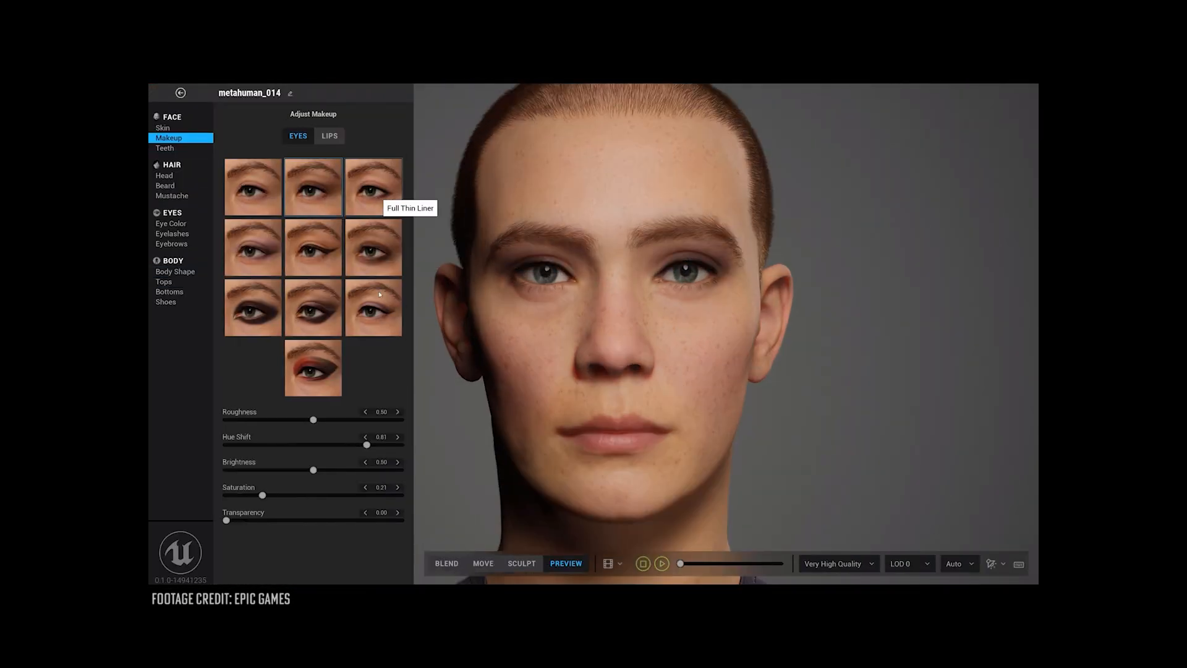
{"action": "left_click", "coordinate": [172, 233]}
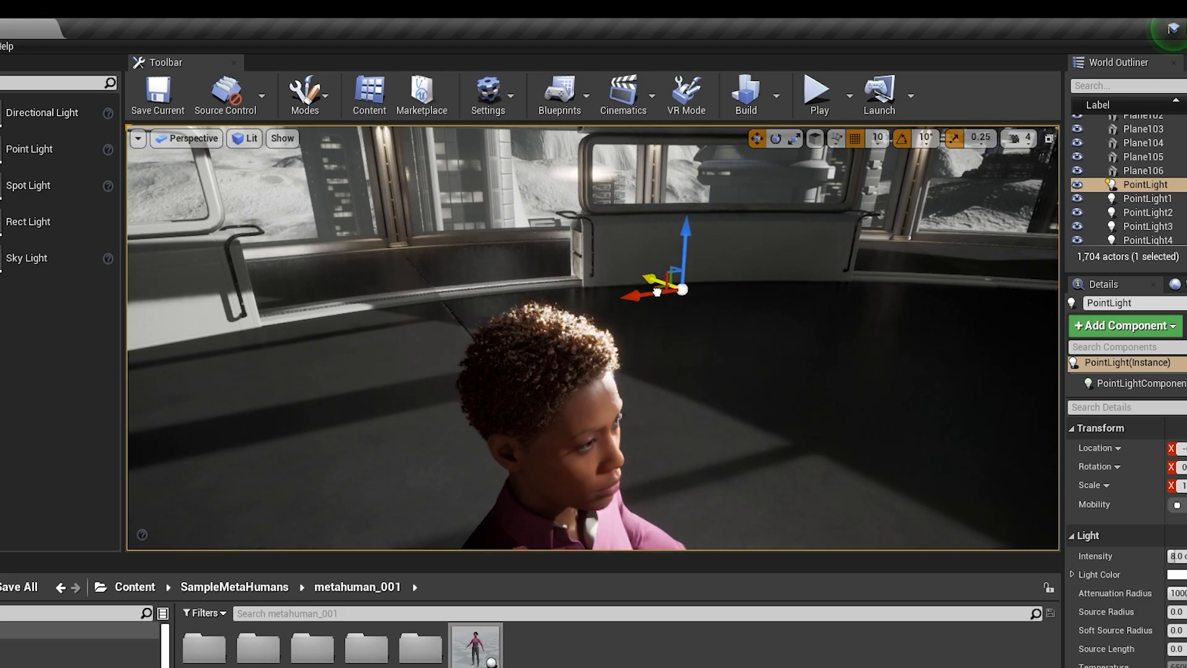
Reposition the point light beside the character using the move gizmo
{"action": "left_click_drag", "start_coordinate": [659, 288], "coordinate": [749, 264]}
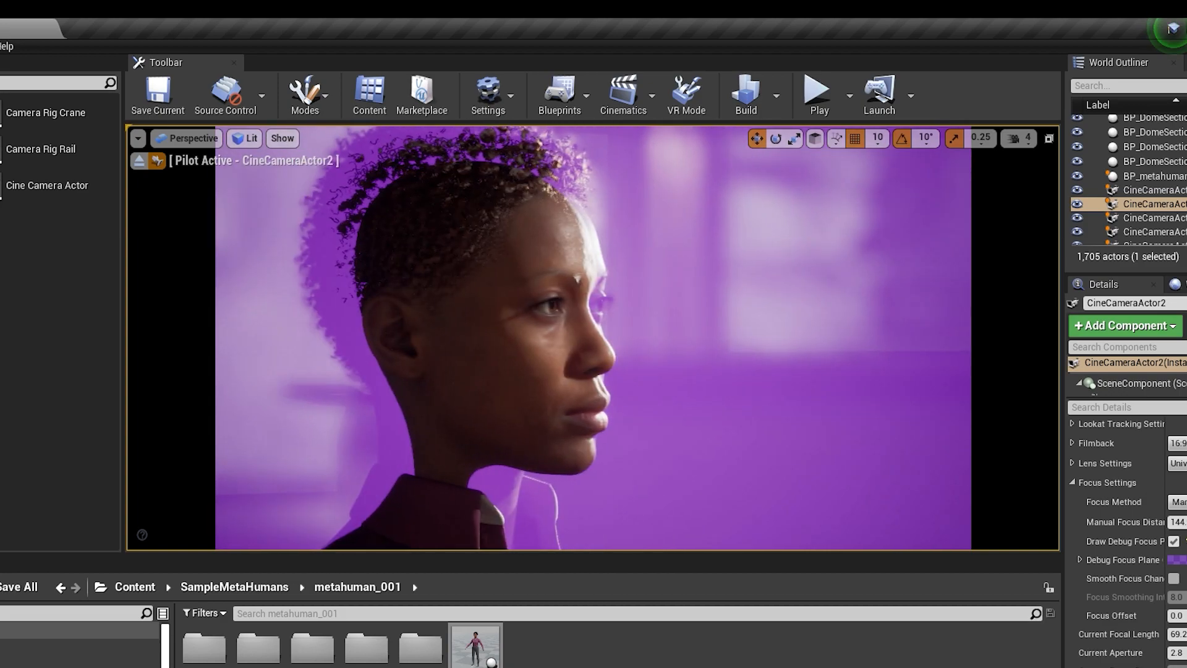
Set the Manual Focus Distance on the character's face and hide the debug focus plane
{"action": "left_click", "coordinate": [1173, 542]}
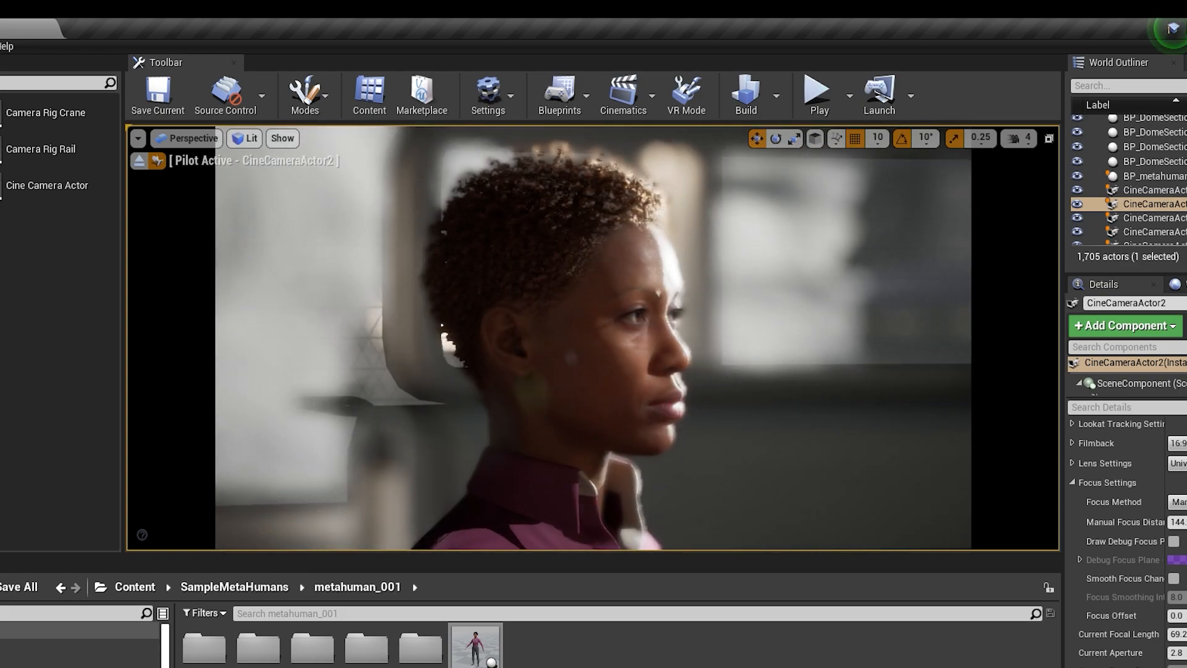
{"action": "left_click", "coordinate": [1174, 540]}
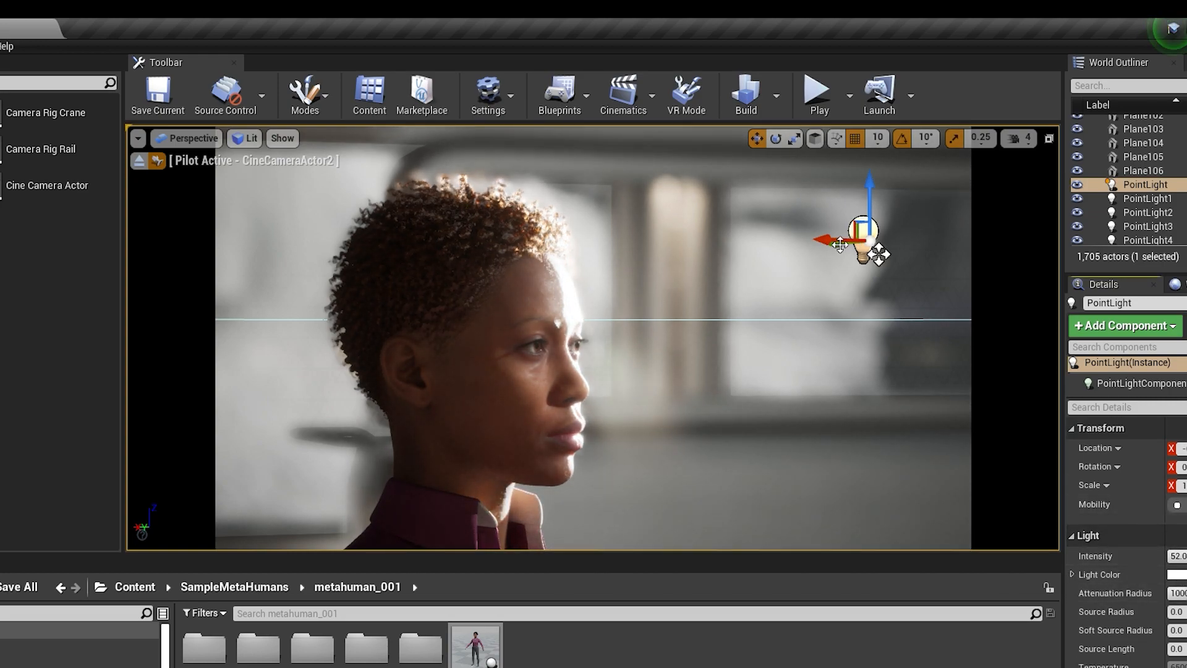
Drag the point light behind the character's head to rim-light her hair
{"action": "left_click_drag", "start_coordinate": [863, 243], "coordinate": [753, 242]}
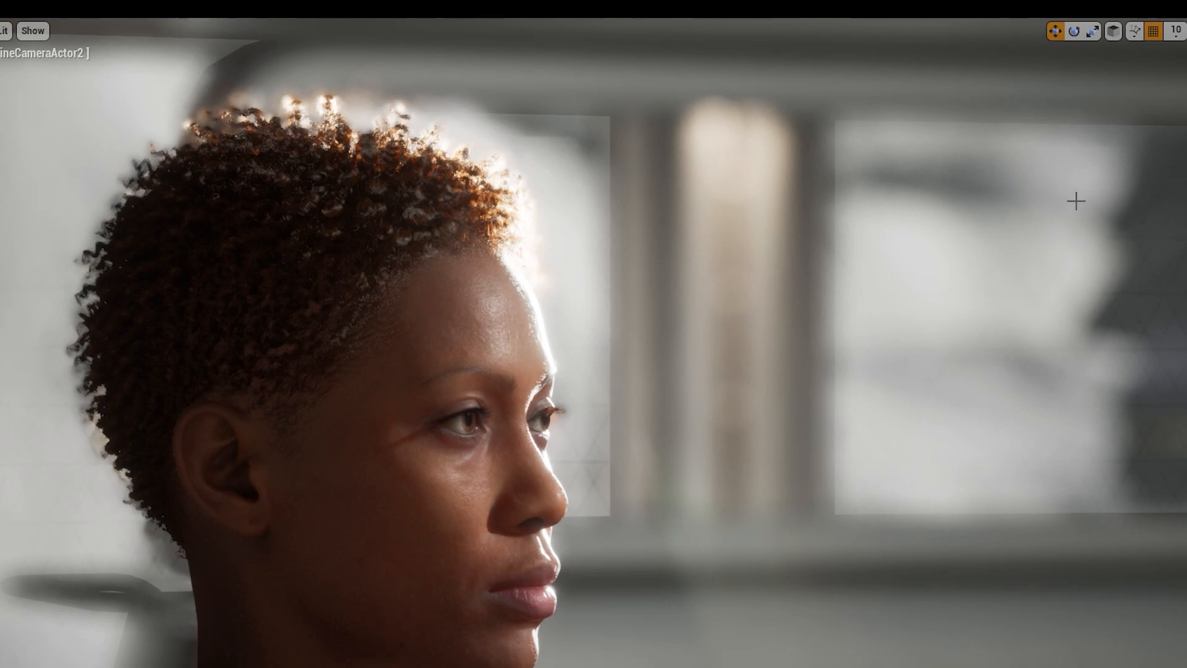
{"action": "mouse_move", "coordinate": [686, 297]}
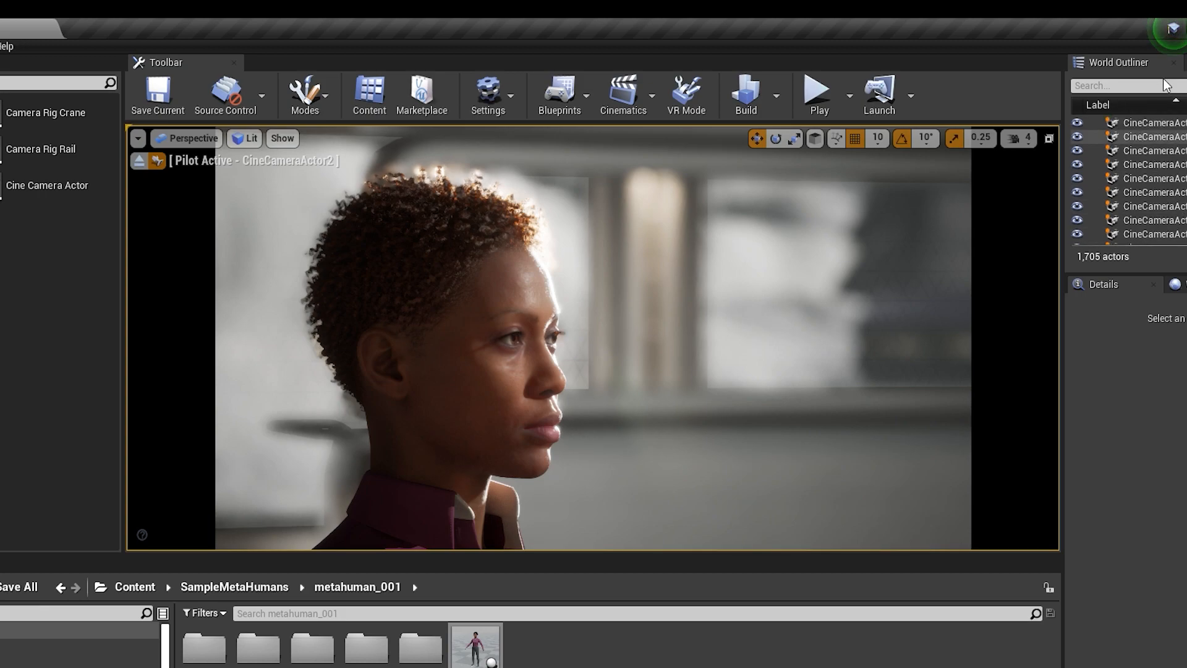
Filter the World Outliner by 'camera', select CineCameraActor2 and show its debug focus plane
{"action": "type", "text": "camera"}
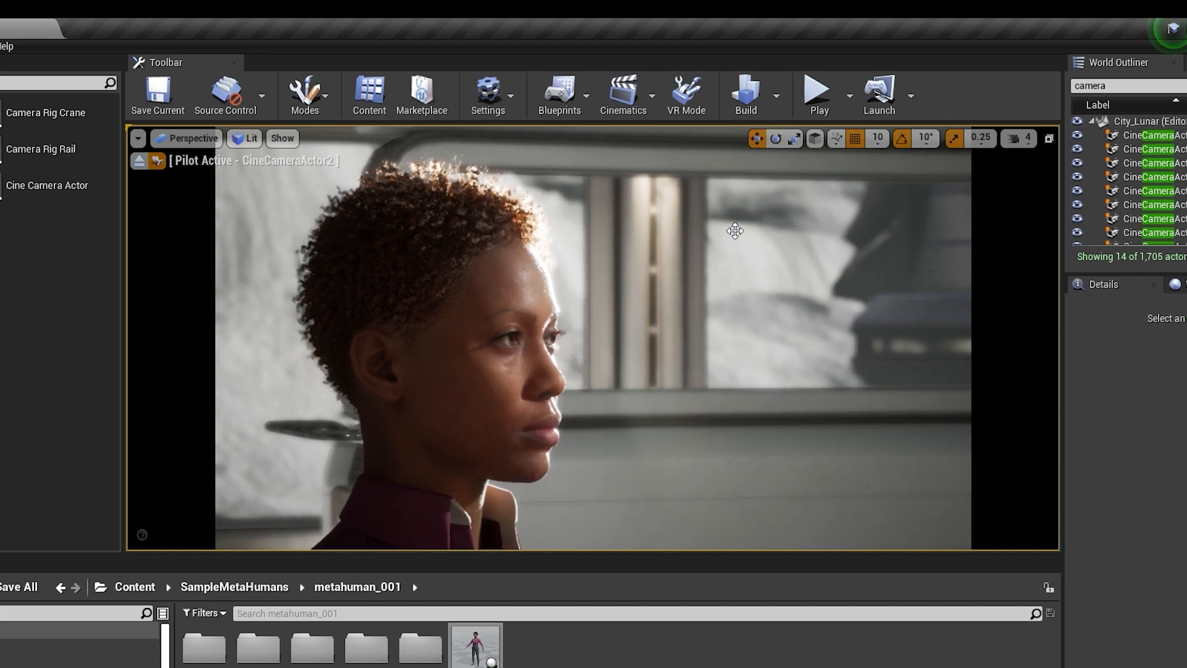
{"action": "left_click", "coordinate": [715, 227]}
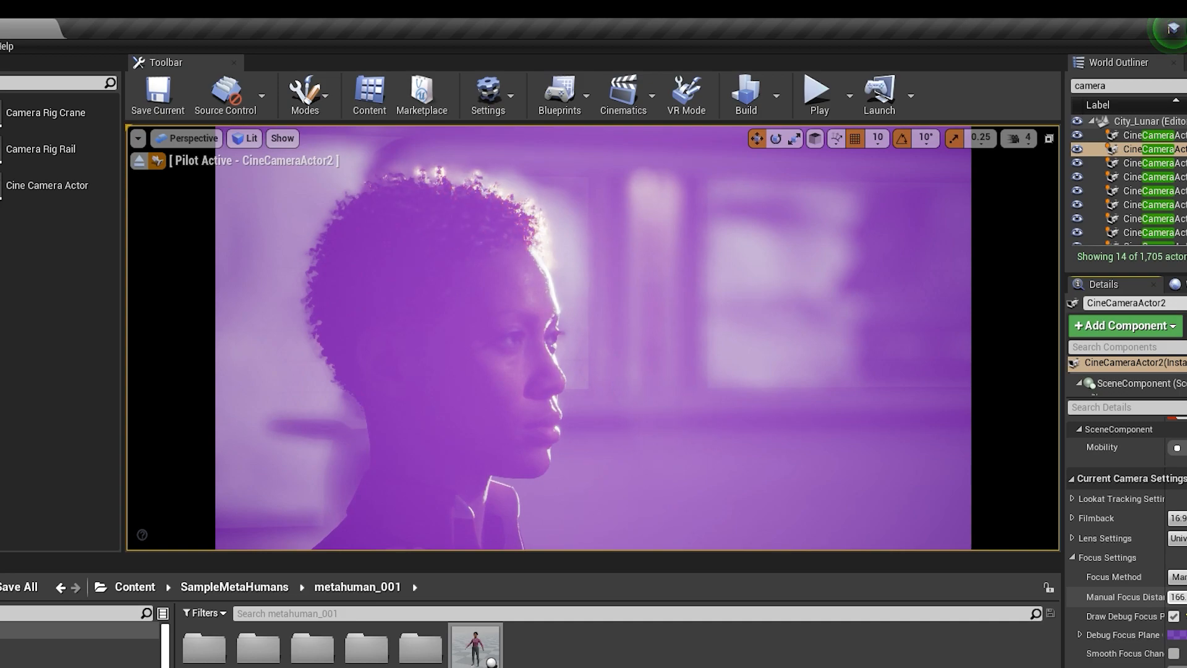
{"action": "left_click", "coordinate": [156, 94]}
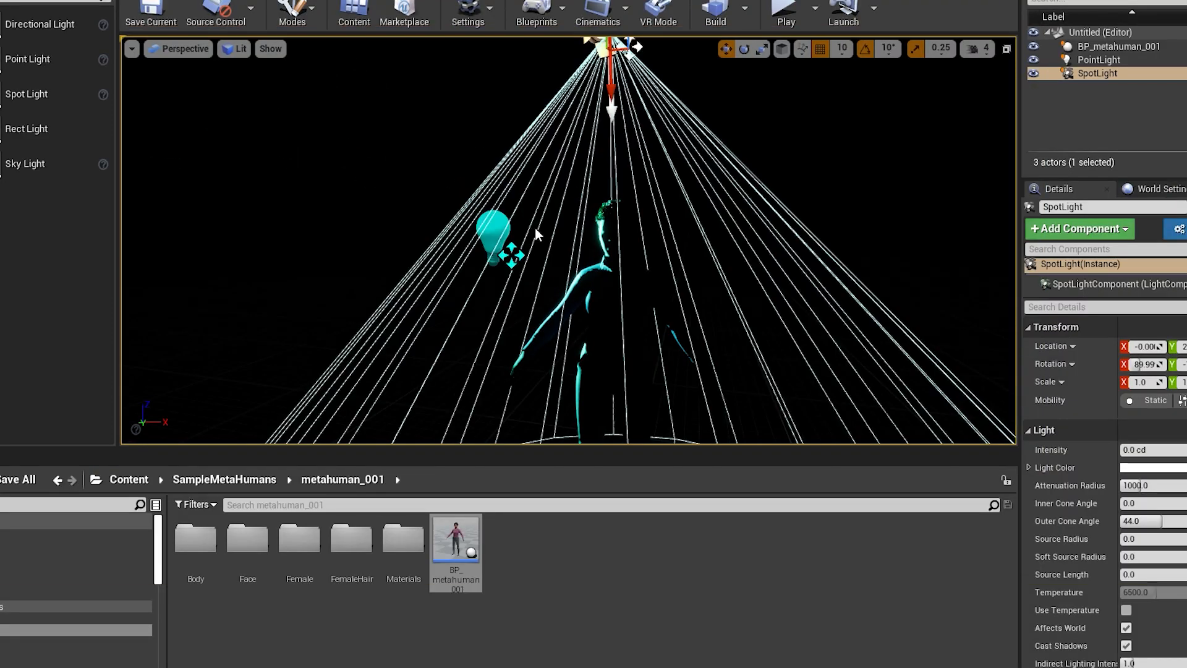
Recolor the PointLight to cyan and place the SpotLight above the character
{"action": "left_click", "coordinate": [1098, 60]}
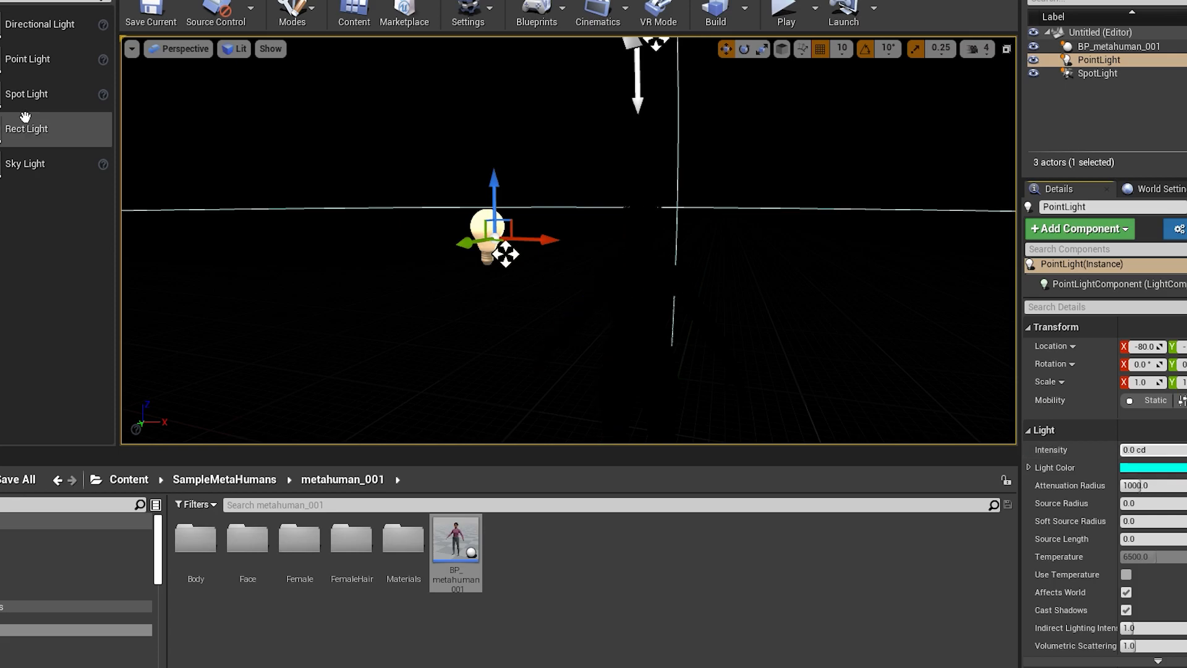
{"action": "left_click", "coordinate": [26, 93]}
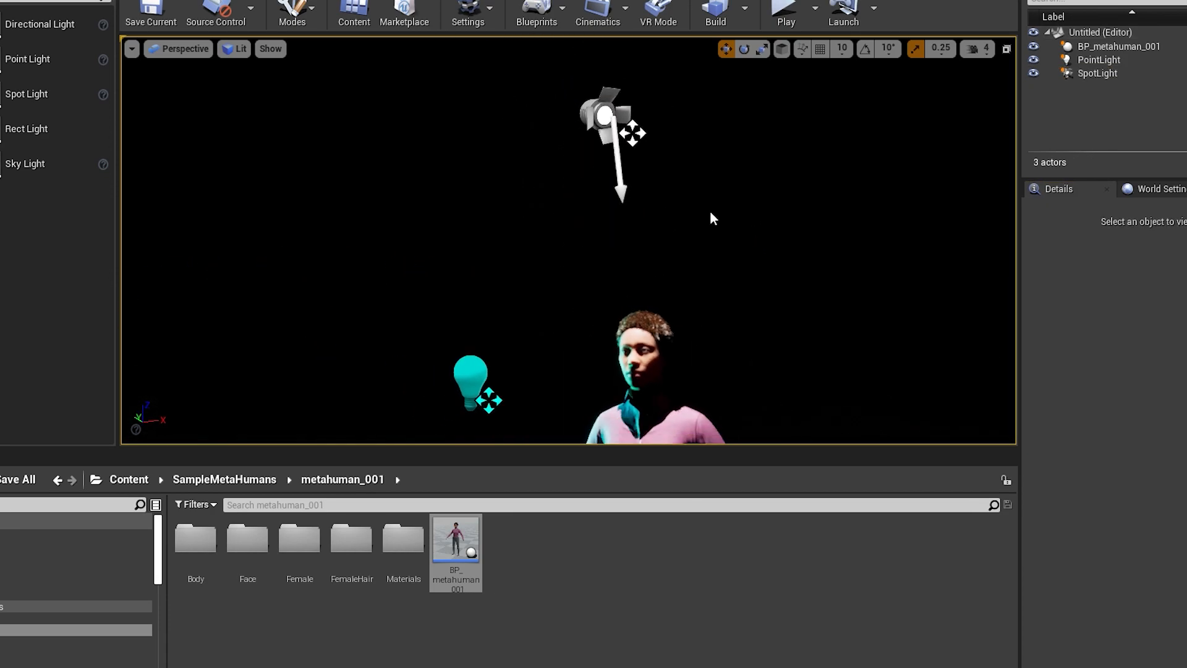
{"action": "left_click", "coordinate": [470, 386]}
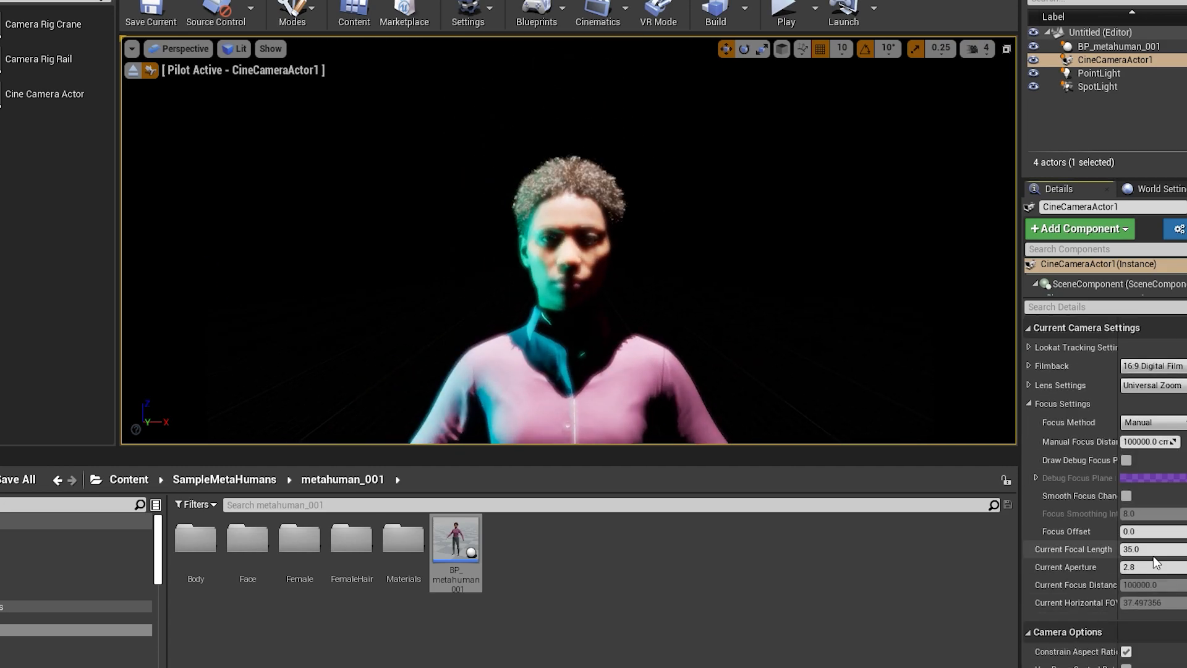
Lengthen CineCameraActor1's focal length for a tight close-up and hide the focus plane
{"action": "left_click", "coordinate": [1126, 459]}
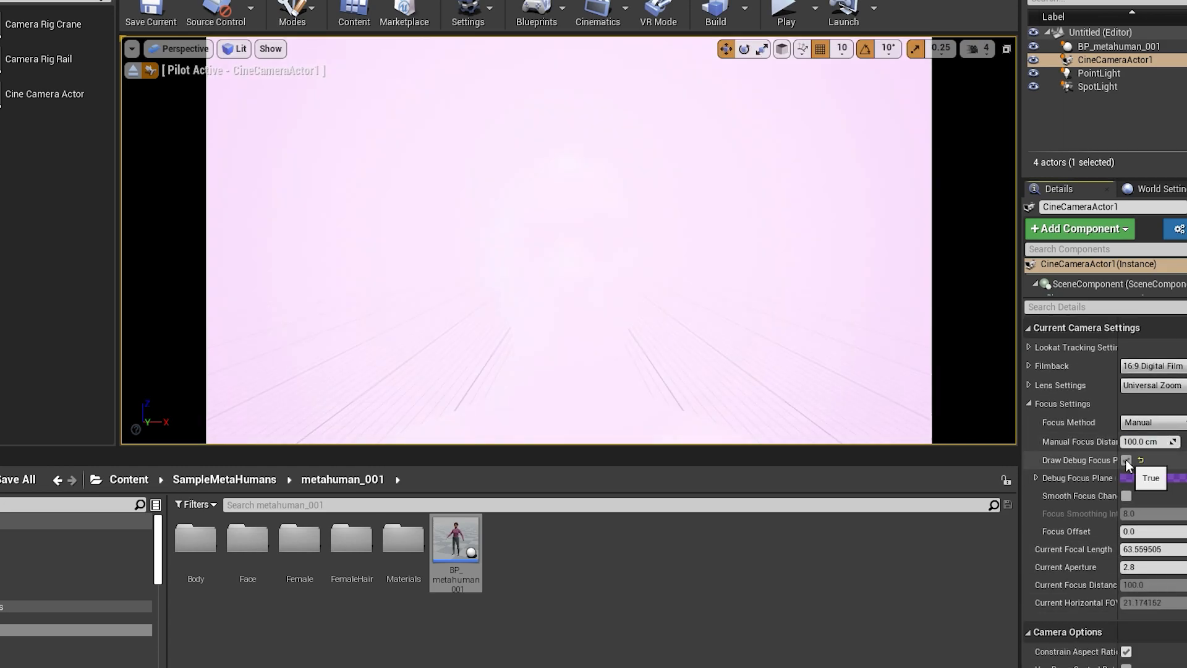
{"action": "left_click", "coordinate": [1127, 460]}
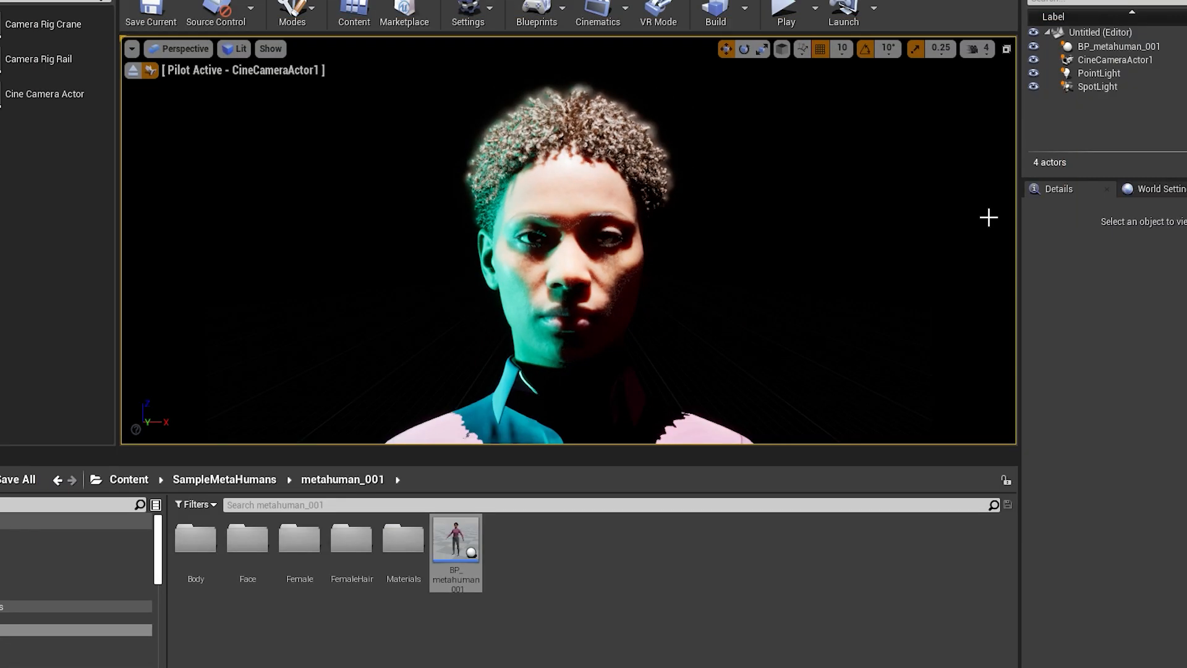
Shift the side PointLight's colour from cyan toward green
{"action": "left_click", "coordinate": [1114, 60]}
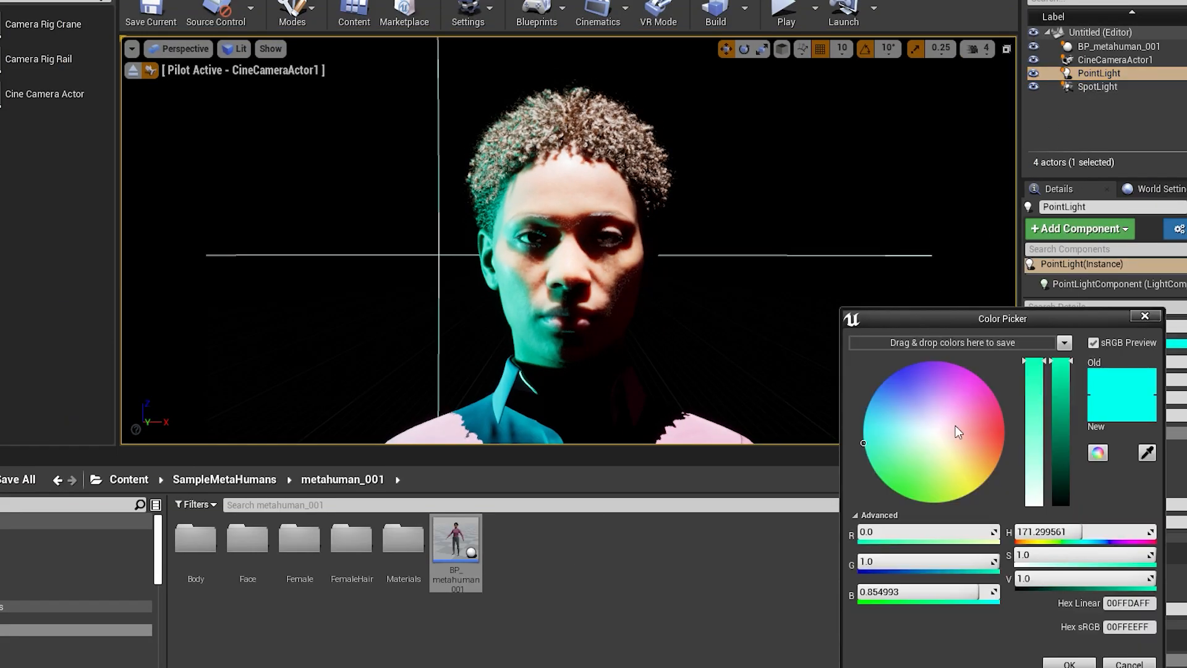
{"action": "left_click", "coordinate": [893, 476]}
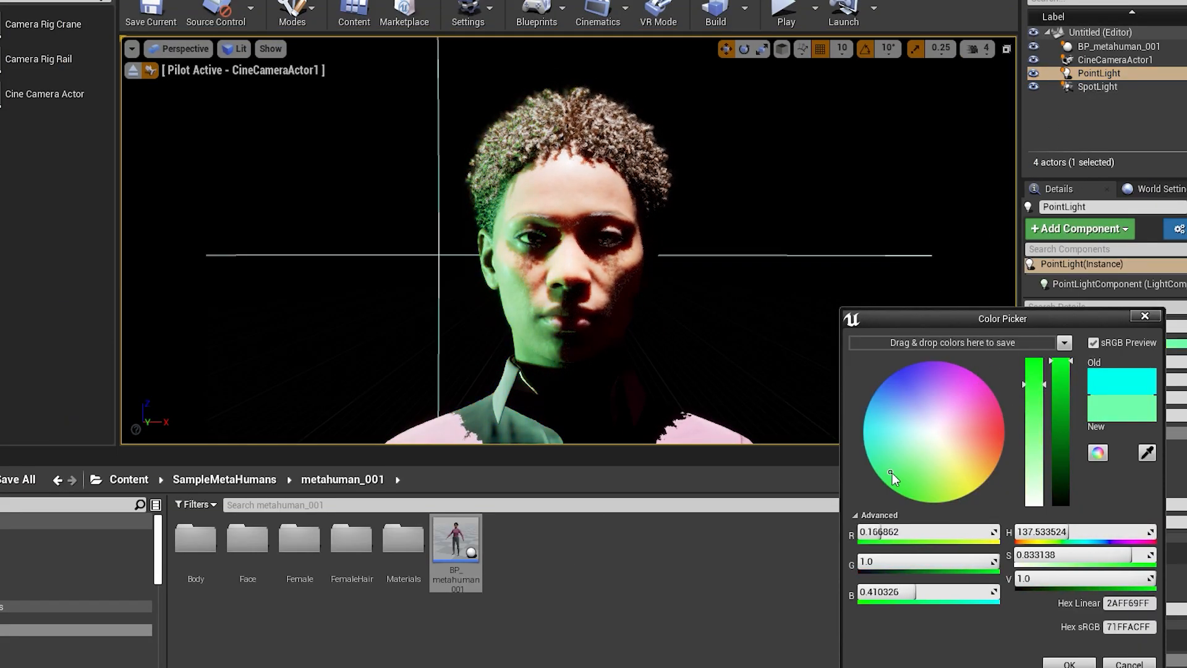
{"action": "left_click", "coordinate": [1097, 87]}
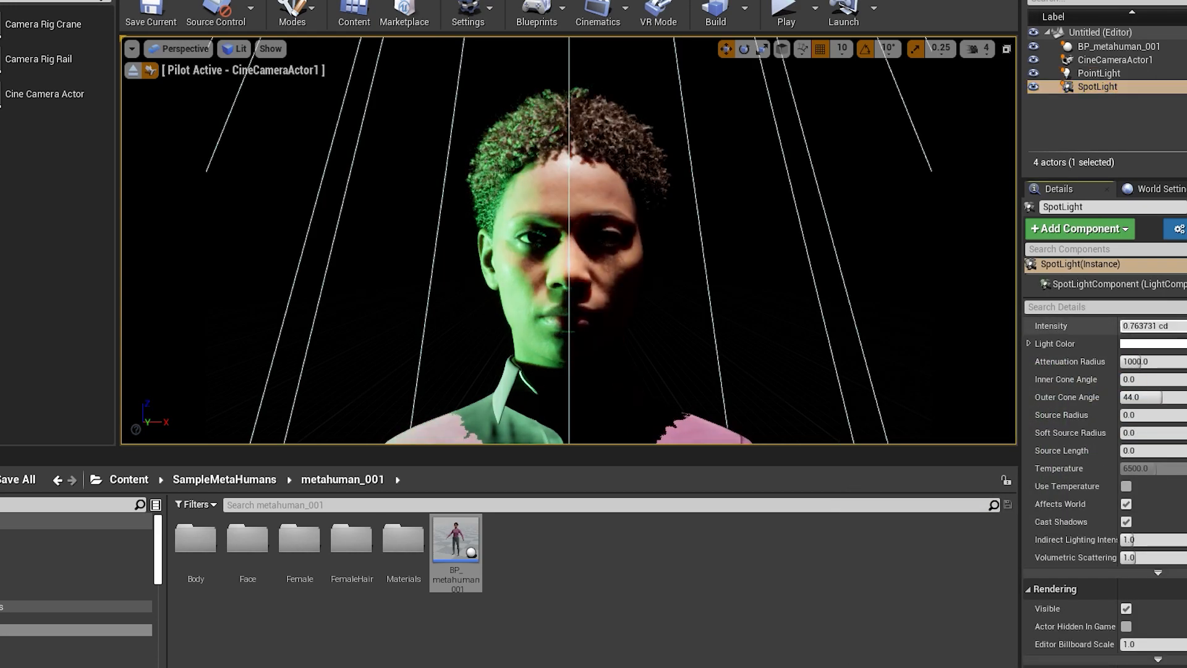
Lower the SpotLight and green PointLight intensities for a low-key glow
{"action": "left_click", "coordinate": [1146, 326]}
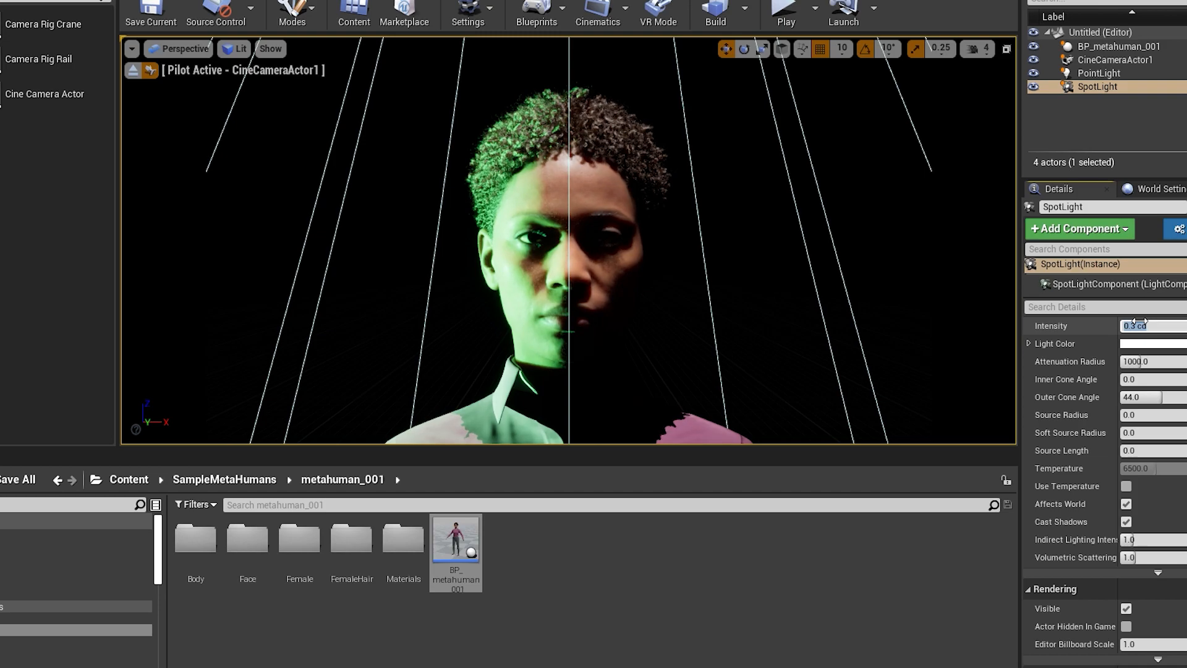
{"action": "left_click", "coordinate": [1099, 73]}
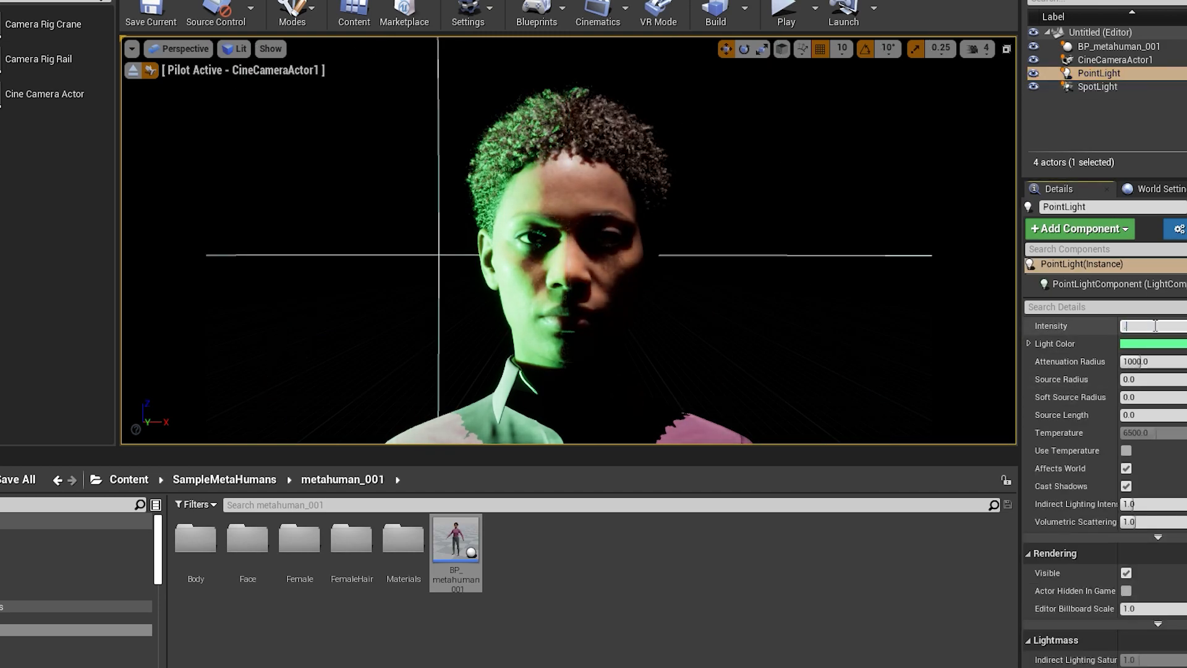
{"action": "left_click", "coordinate": [1096, 86]}
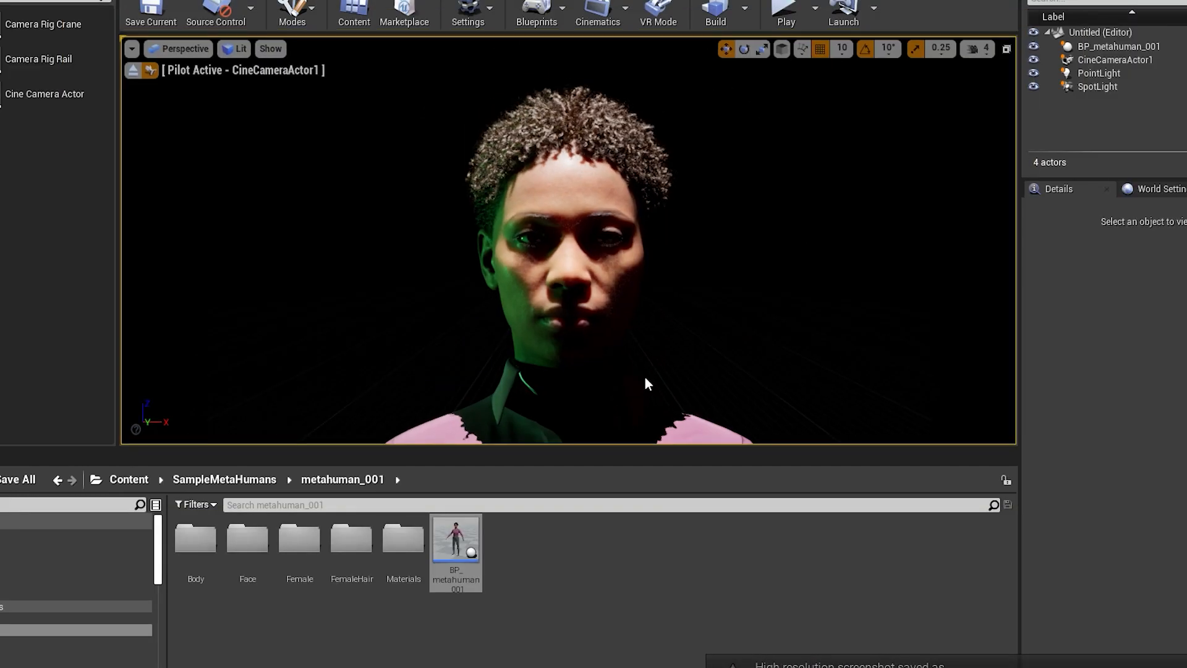
{"action": "left_click", "coordinate": [1096, 87]}
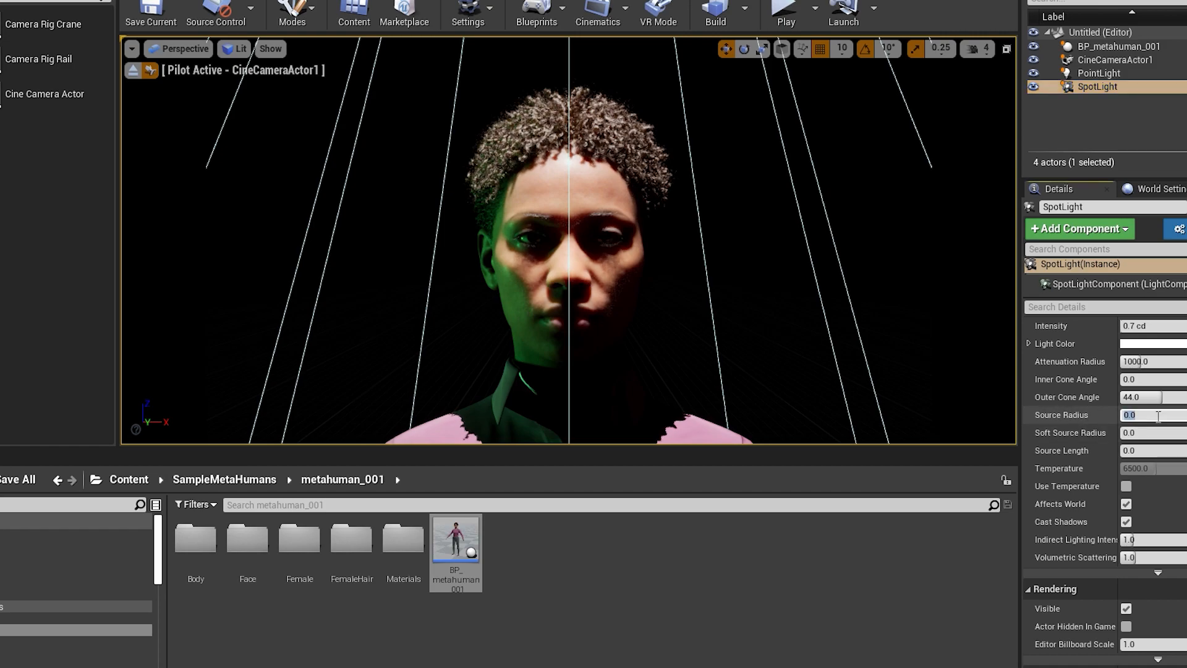
Reduce the source radius values of the SpotLight and green PointLight
{"action": "left_click", "coordinate": [1099, 74]}
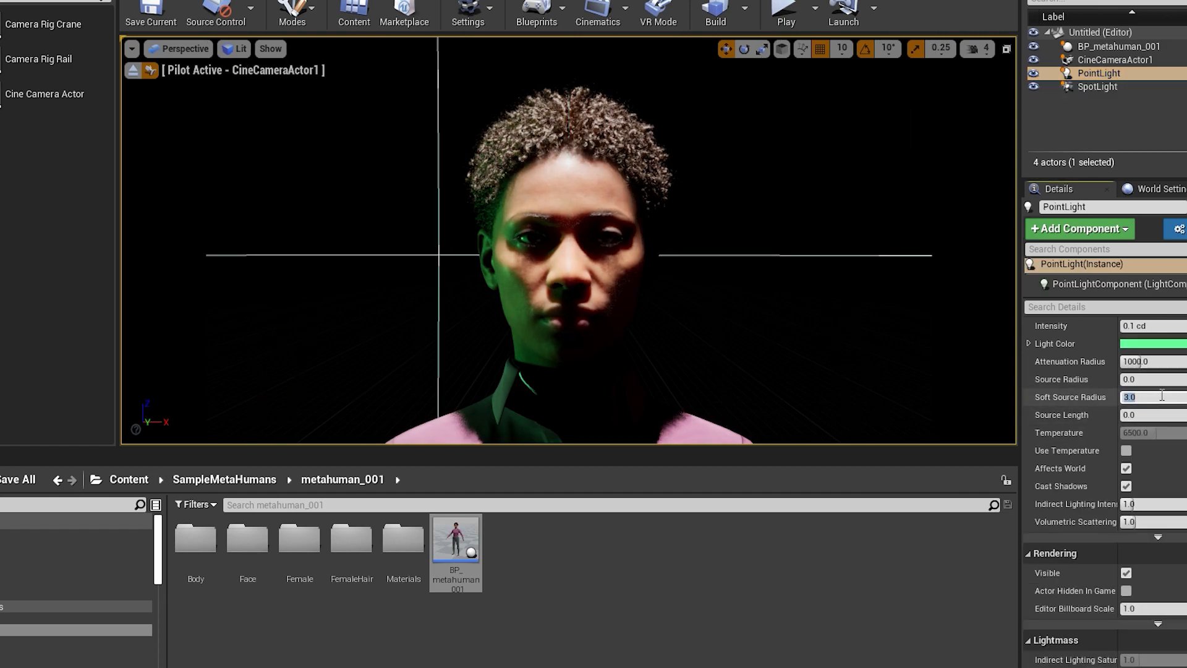
{"action": "left_click", "coordinate": [1096, 87]}
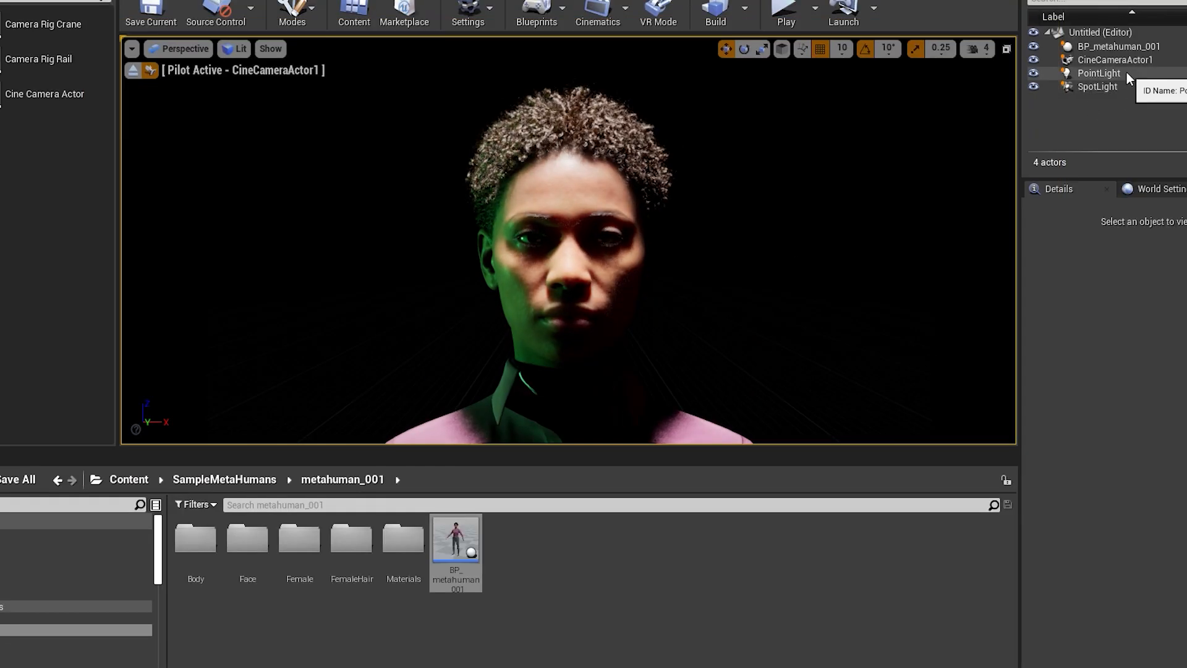
{"action": "left_click", "coordinate": [1096, 86]}
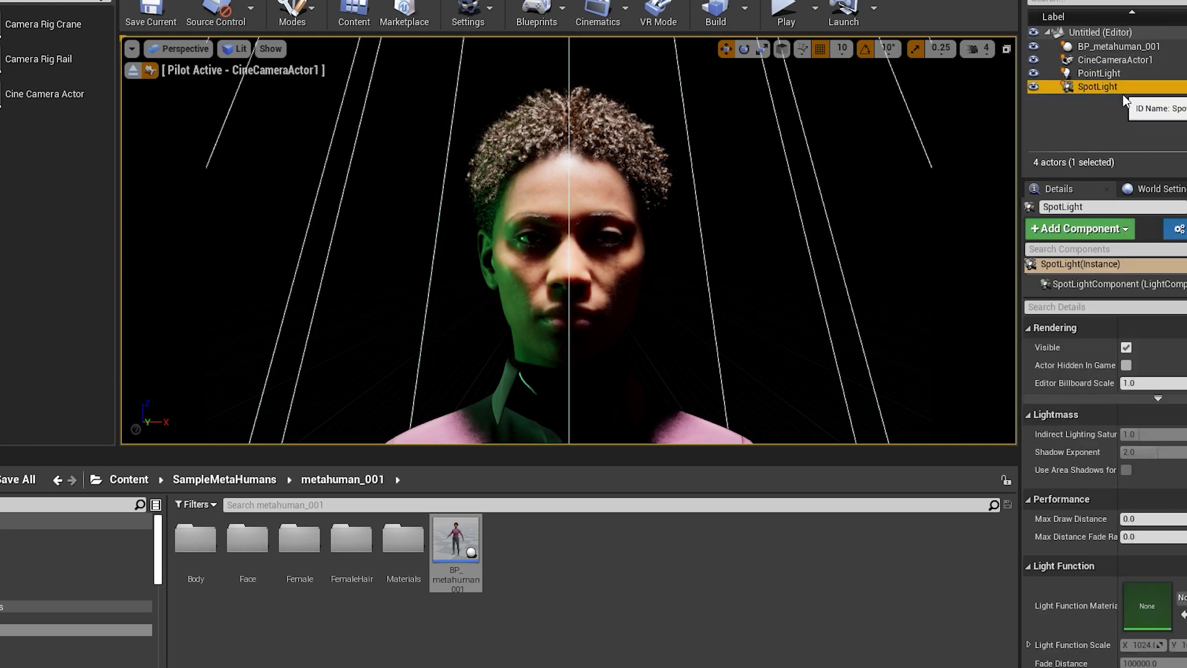
{"action": "left_click", "coordinate": [1098, 73]}
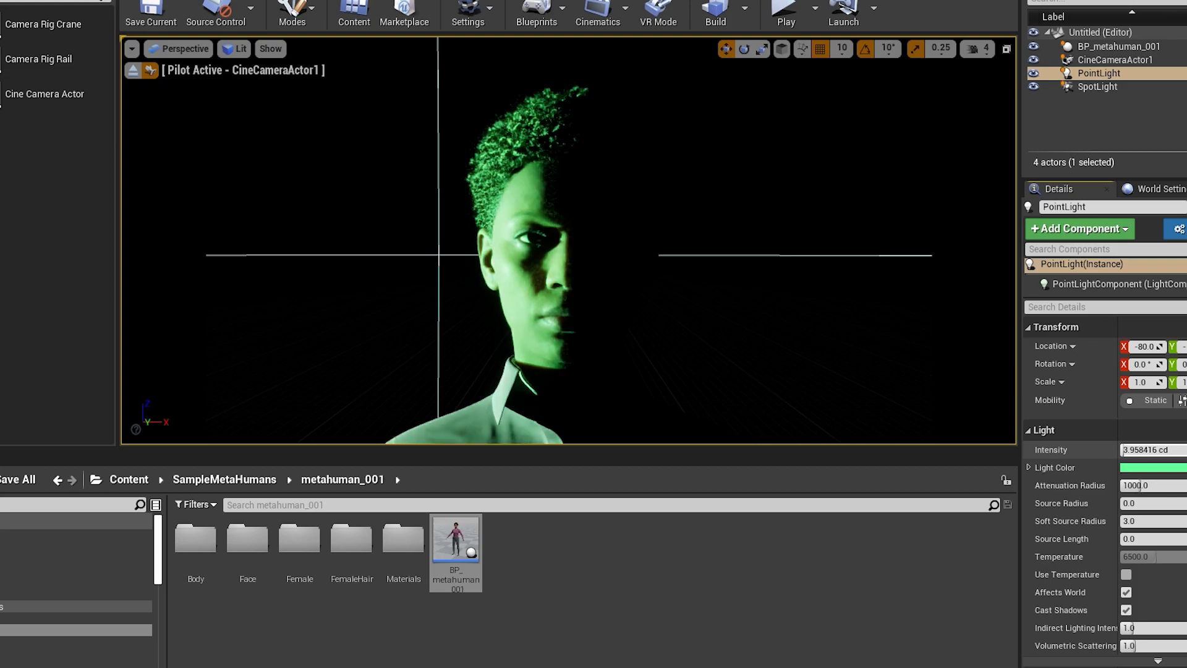
Set the green PointLight's Soft Source Radius to 50 so it dominates the face lighting
{"action": "left_click", "coordinate": [1143, 521]}
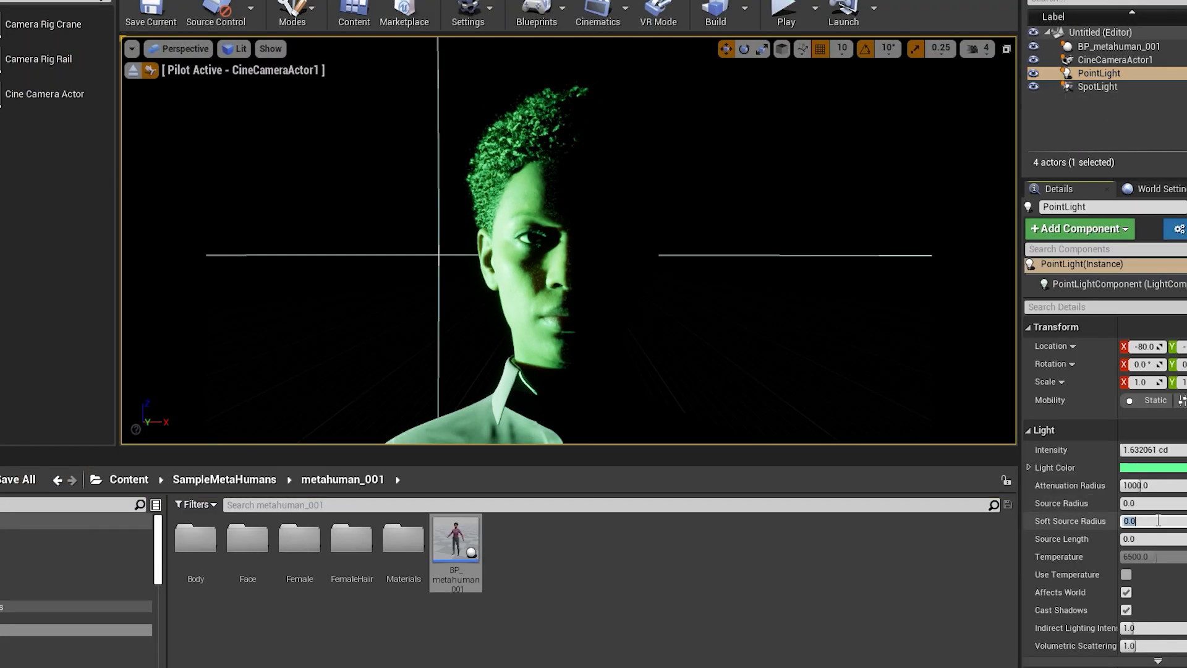
{"action": "type", "text": "50.0"}
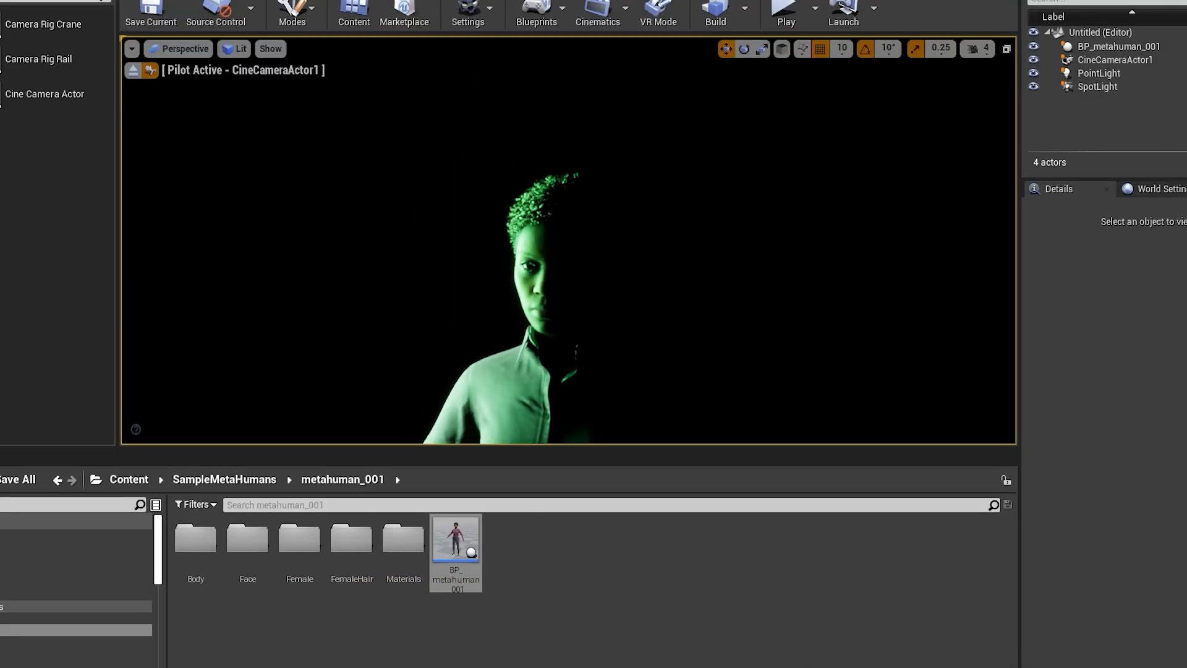
{"action": "left_click", "coordinate": [150, 11]}
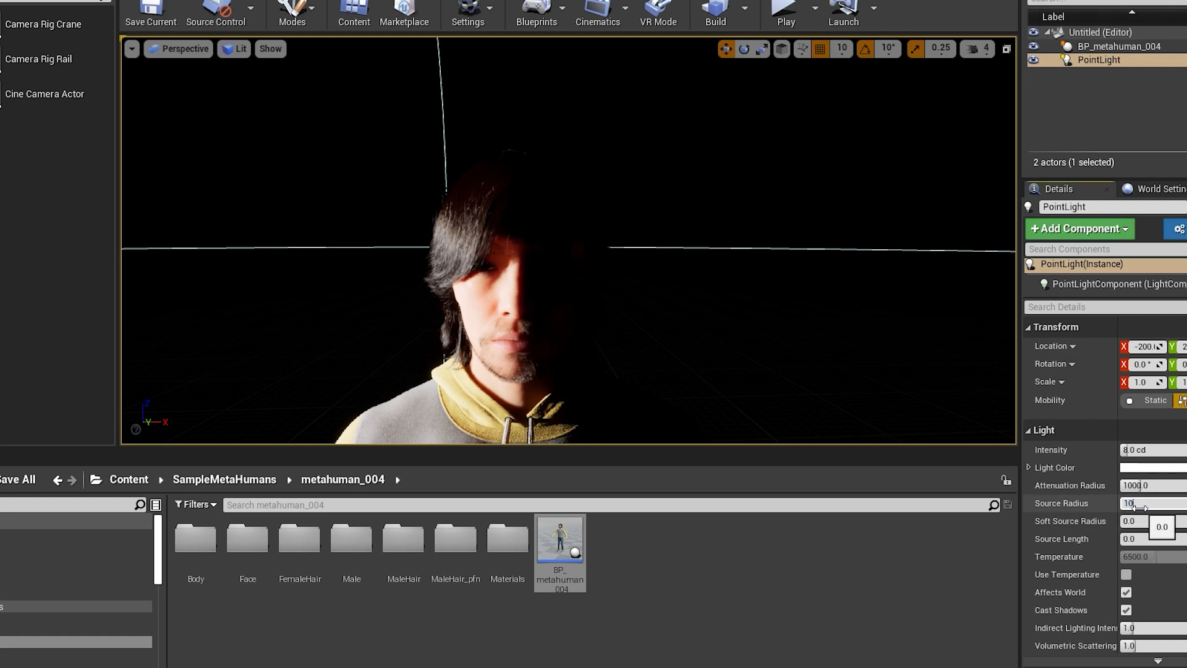
Focus the CineCameraActor sharply on the second MetaHuman's face, lit by the pink PointLight
{"action": "left_click", "coordinate": [1132, 467]}
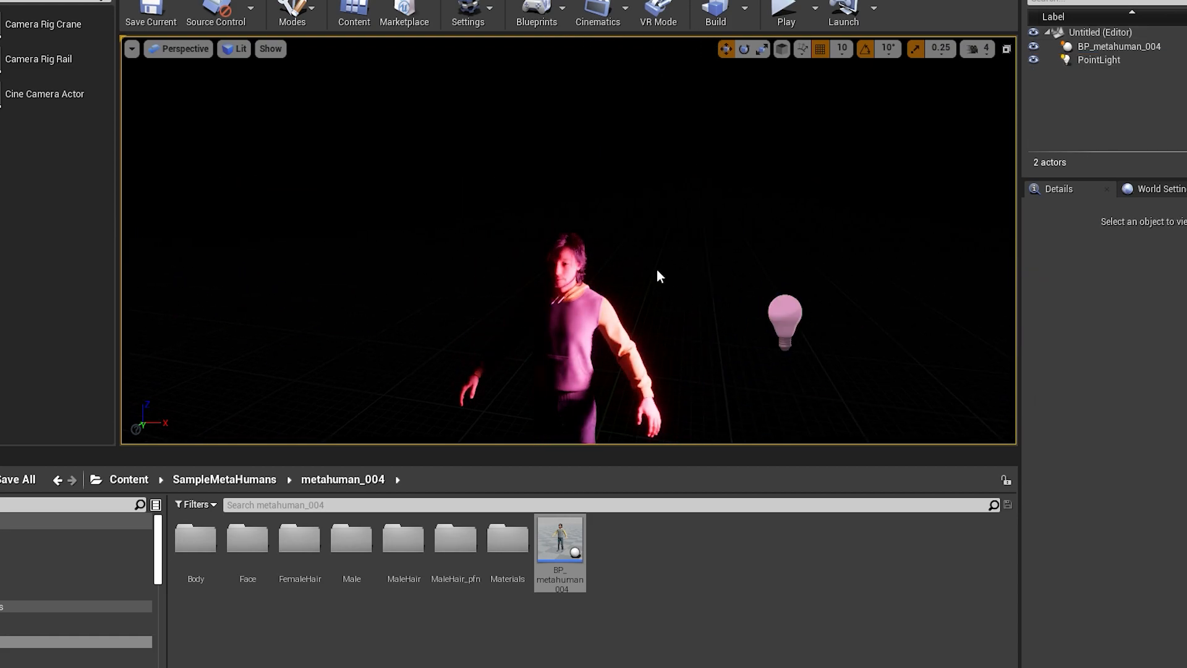
{"action": "left_click", "coordinate": [43, 93]}
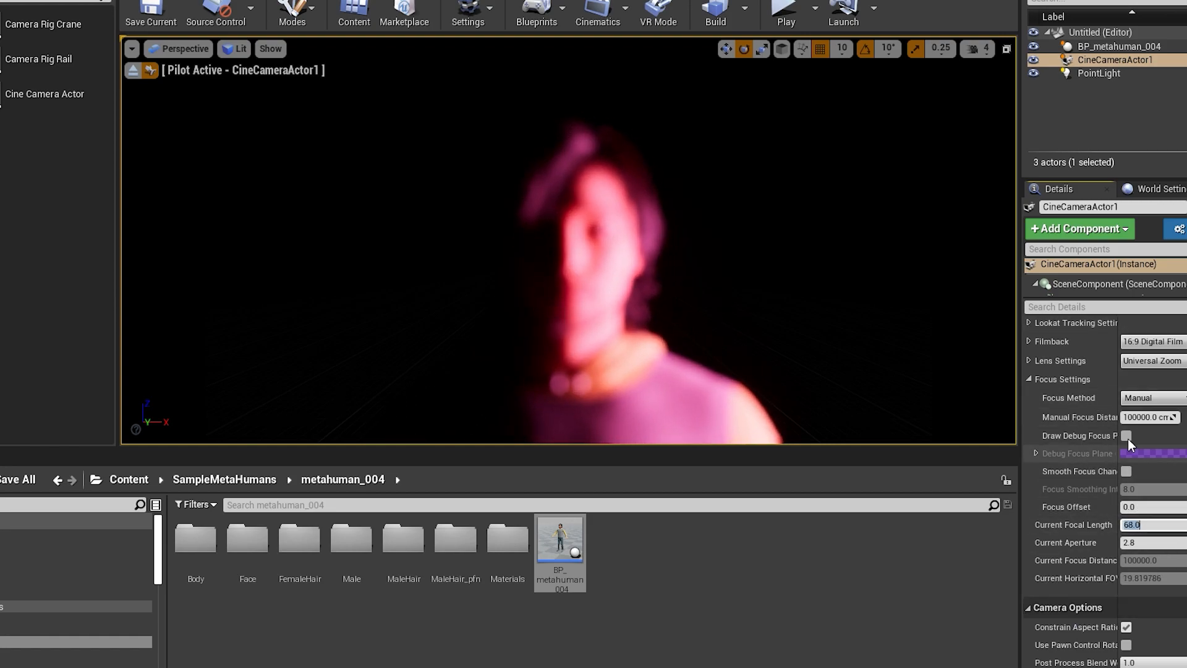
{"action": "left_click", "coordinate": [1126, 436]}
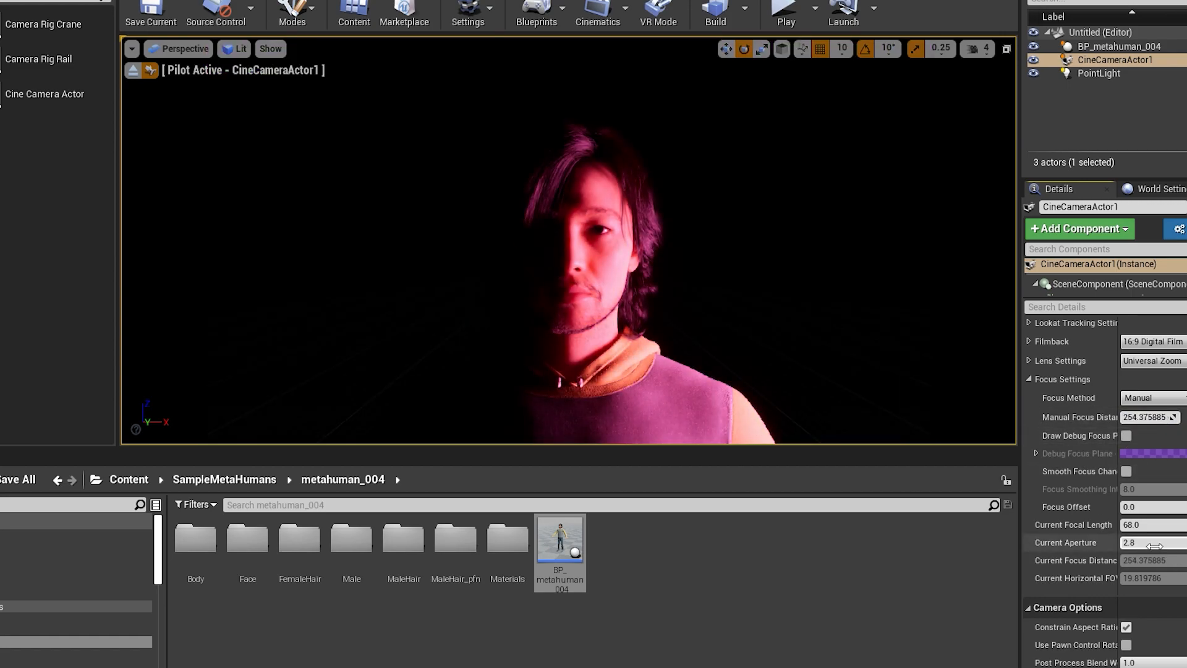
{"action": "left_click", "coordinate": [1099, 73]}
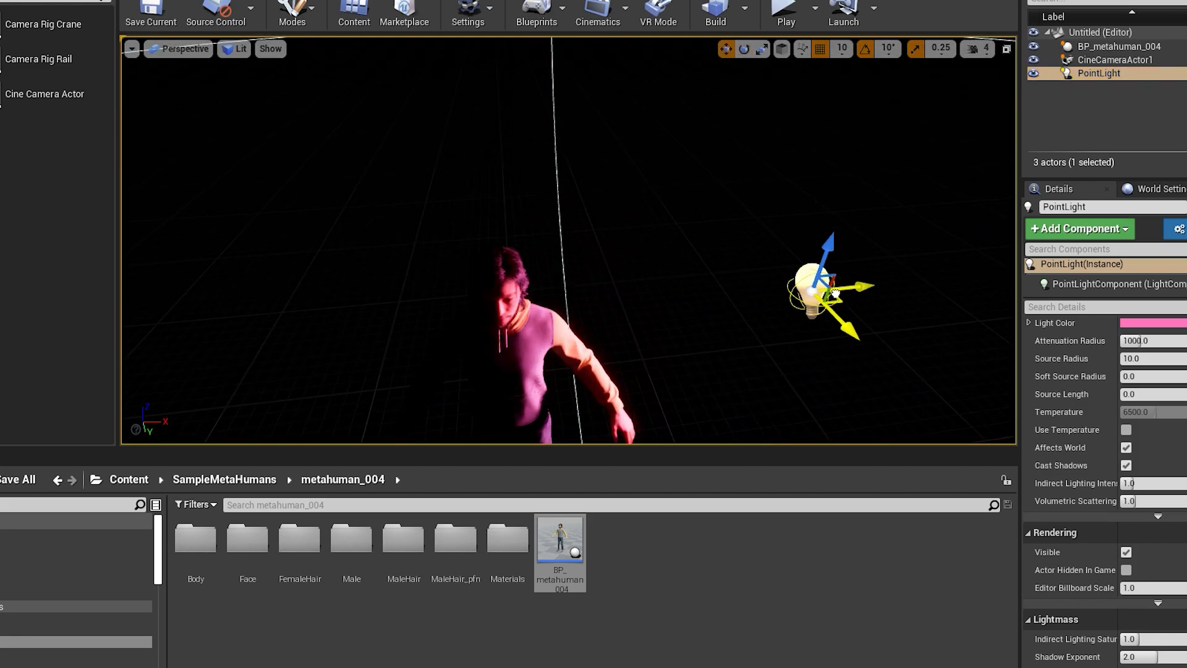
{"action": "left_click", "coordinate": [186, 49]}
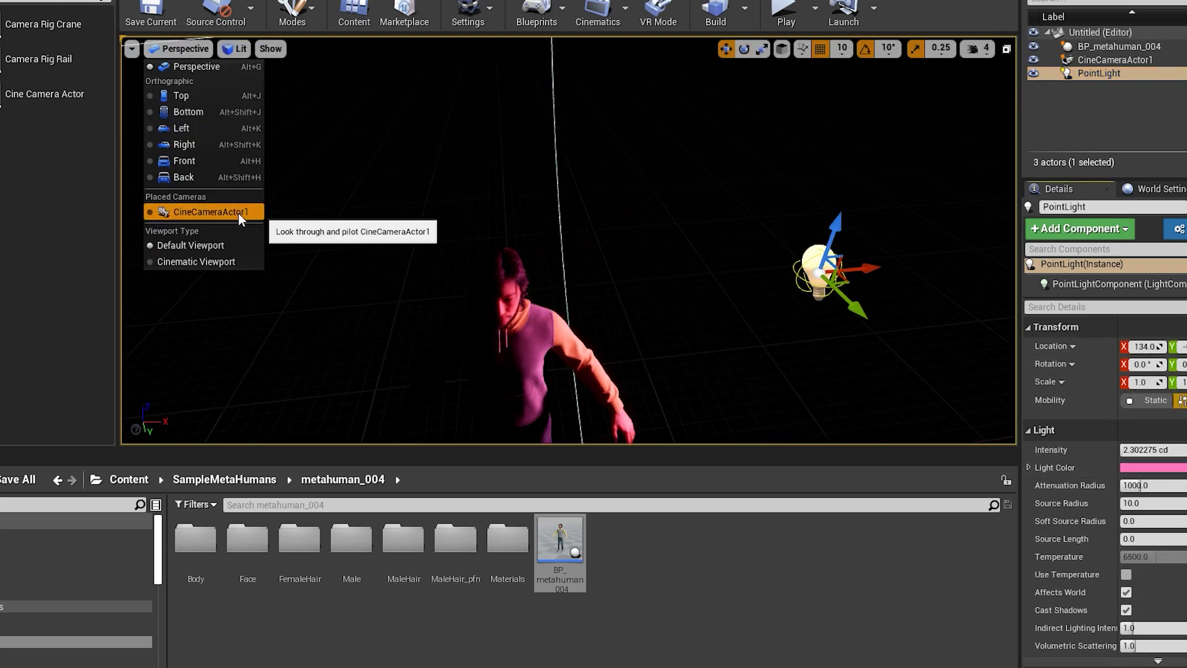
{"action": "left_click", "coordinate": [206, 211]}
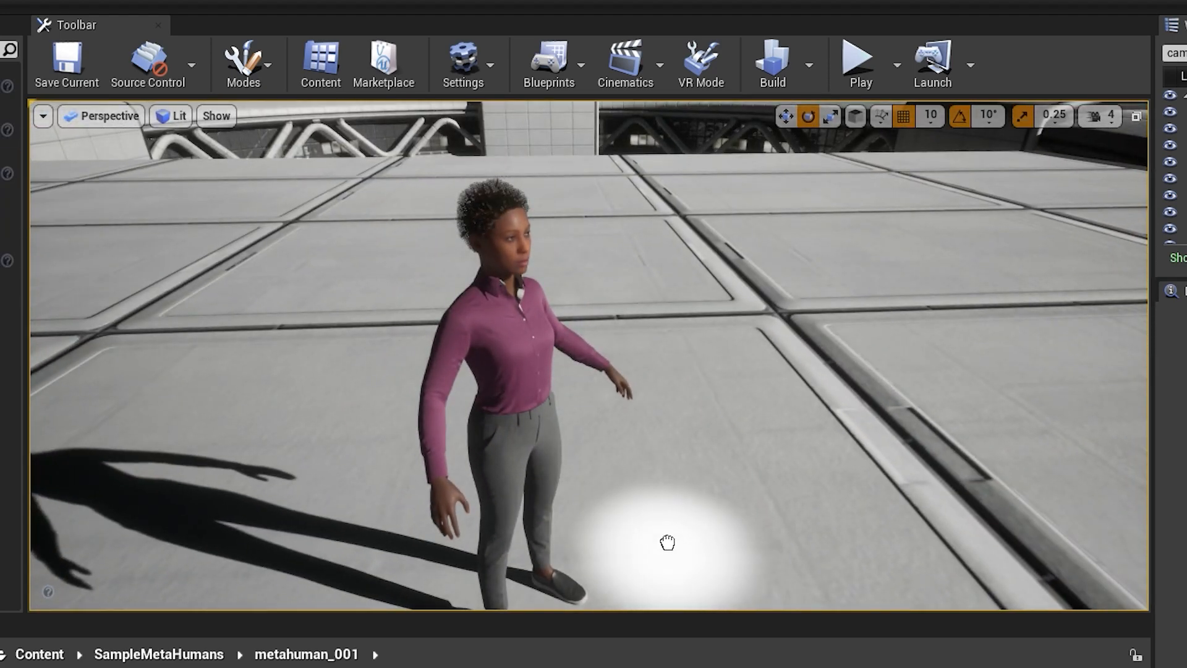
Pilot CineCameraActor6 from the placed cameras for a close-up of the woman's face
{"action": "left_click", "coordinate": [667, 542]}
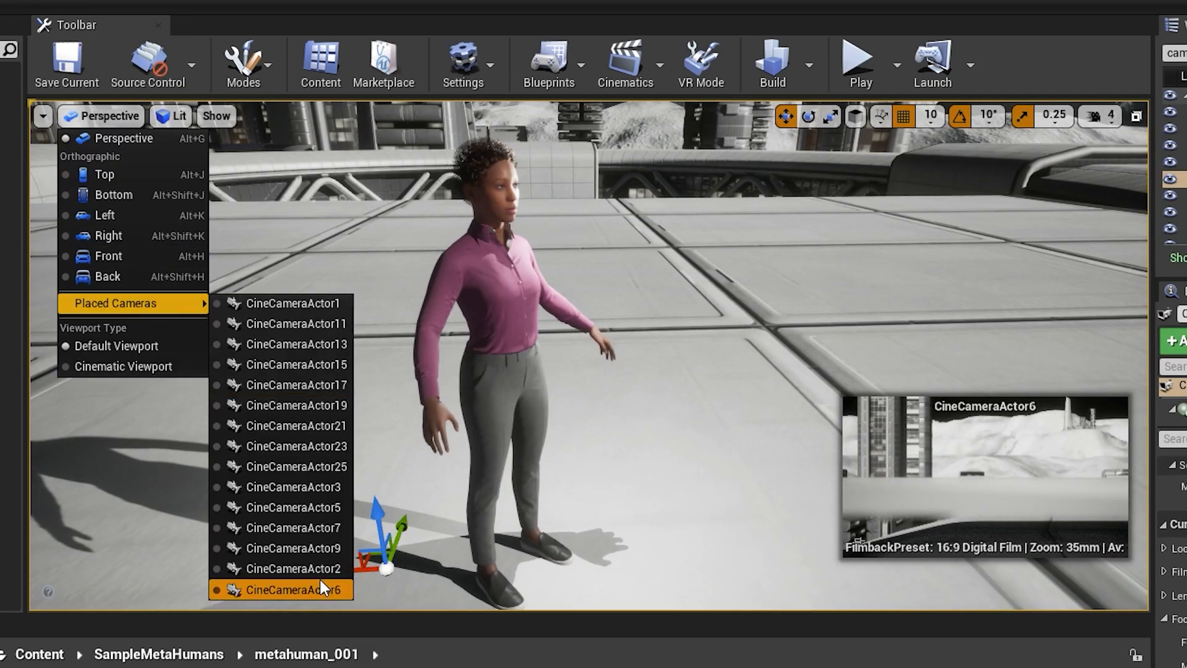
{"action": "left_click", "coordinate": [301, 589]}
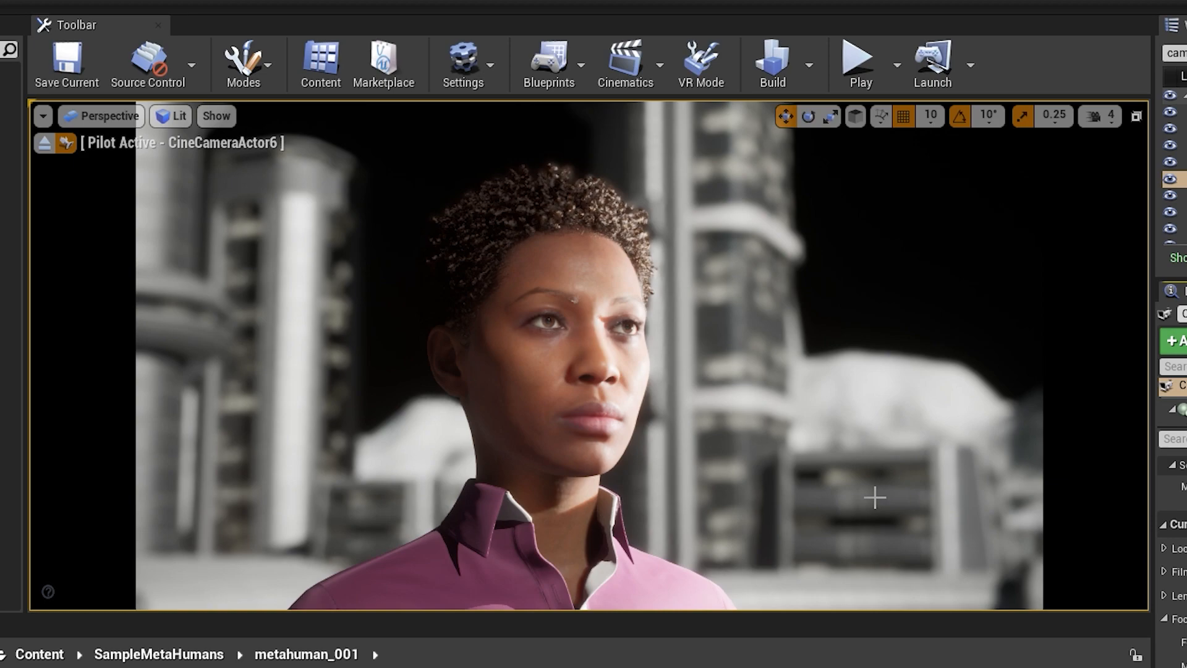
{"action": "mouse_move", "coordinate": [870, 487]}
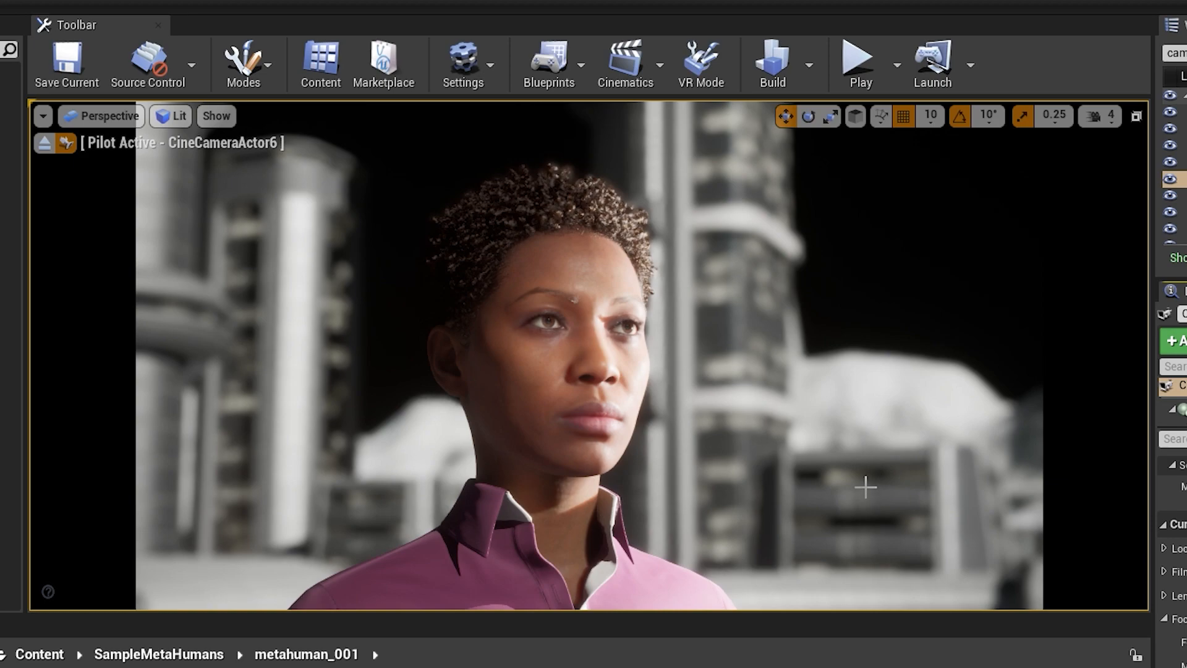